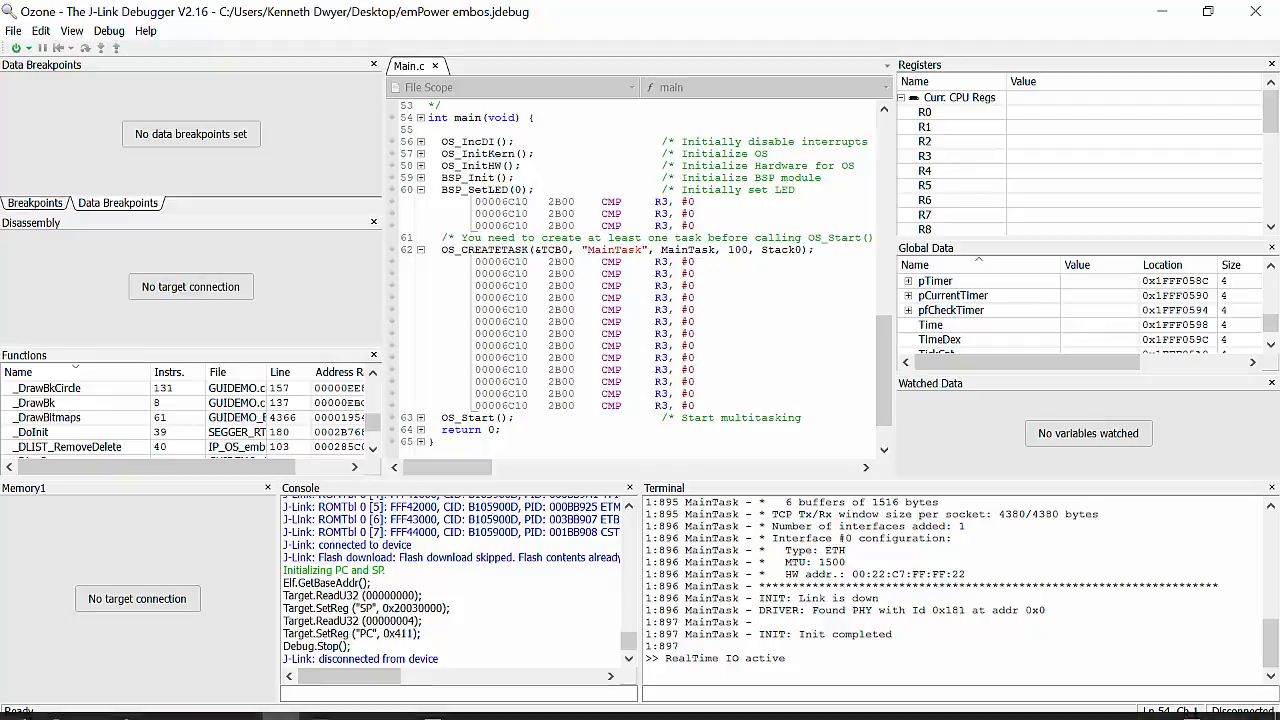
Uncomment Project.SetOSPlugin("embosPlugin.dll") in emPower embos.jdebug using Notepad.
{"action": "left_click", "coordinate": [356, 705]}
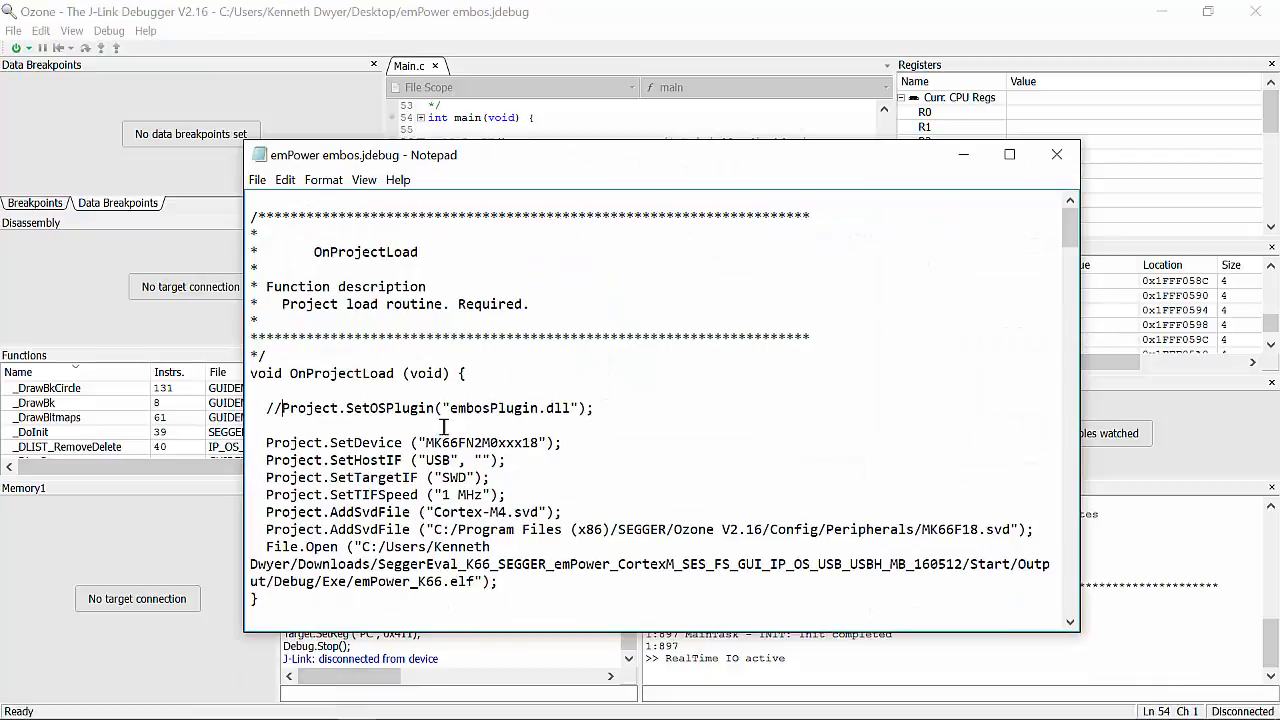
{"action": "mouse_move", "coordinate": [490, 408]}
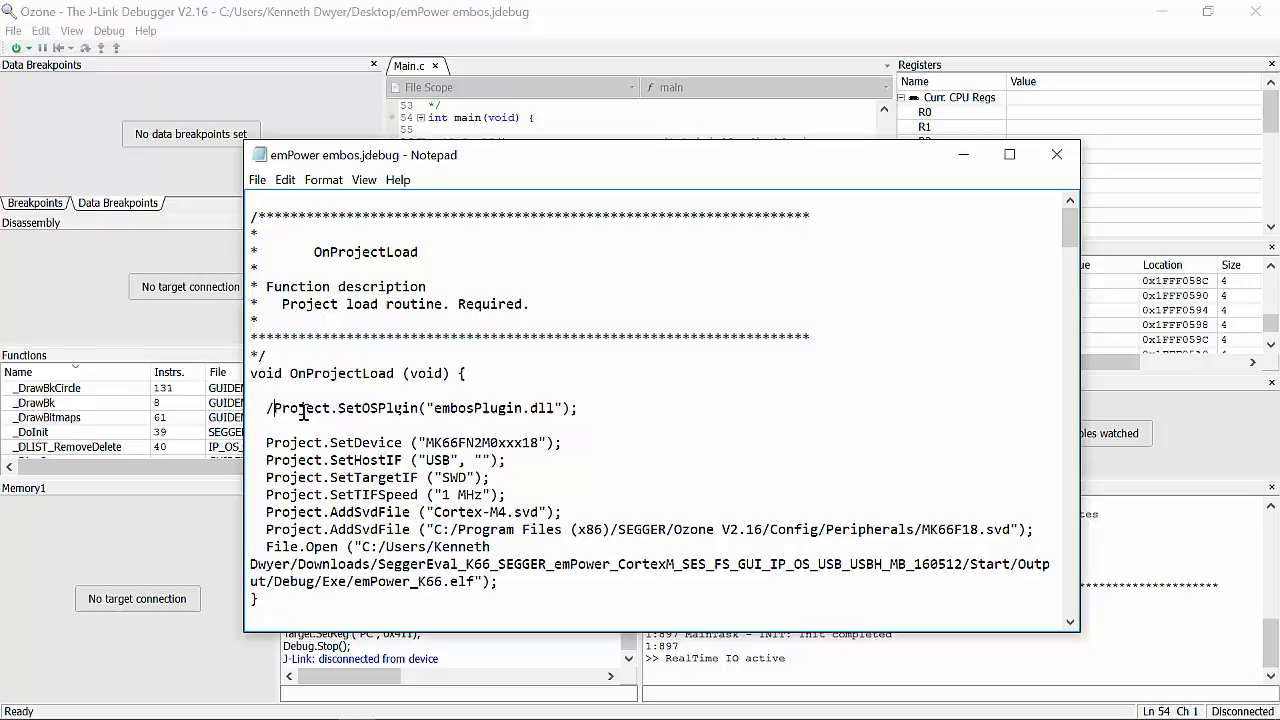
{"action": "double_click", "coordinate": [400, 407]}
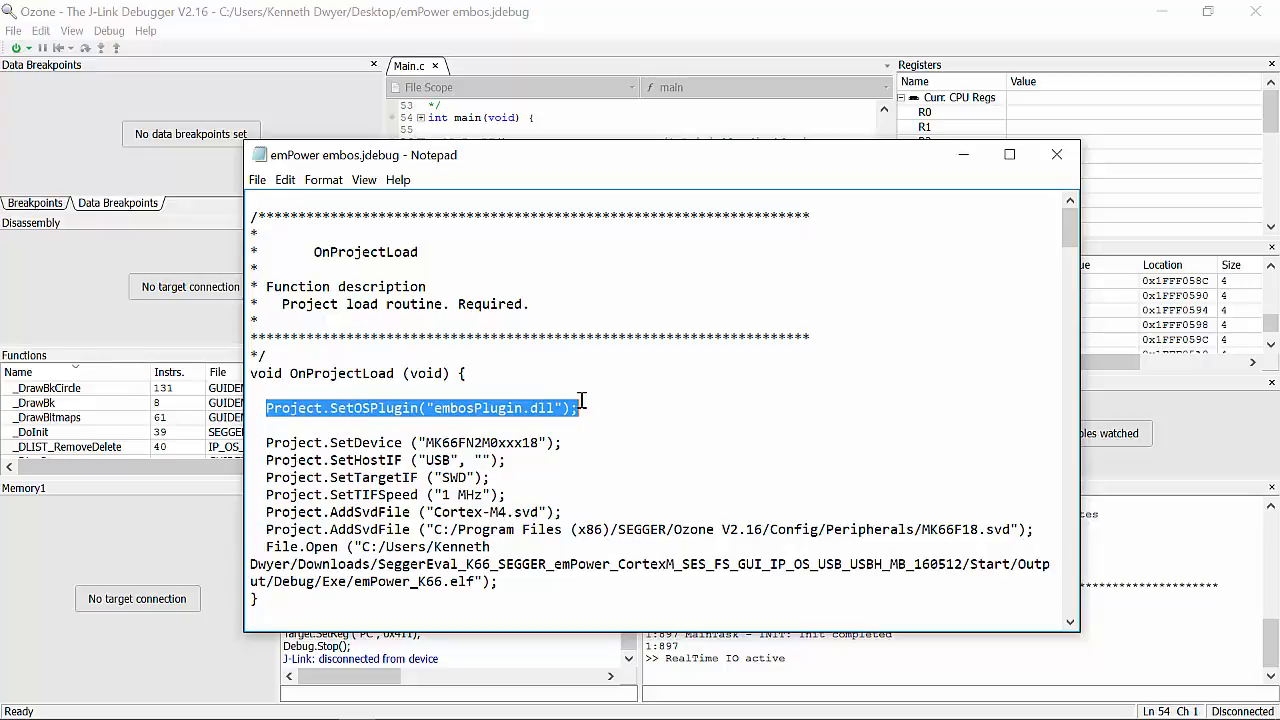
{"action": "left_click", "coordinate": [257, 180]}
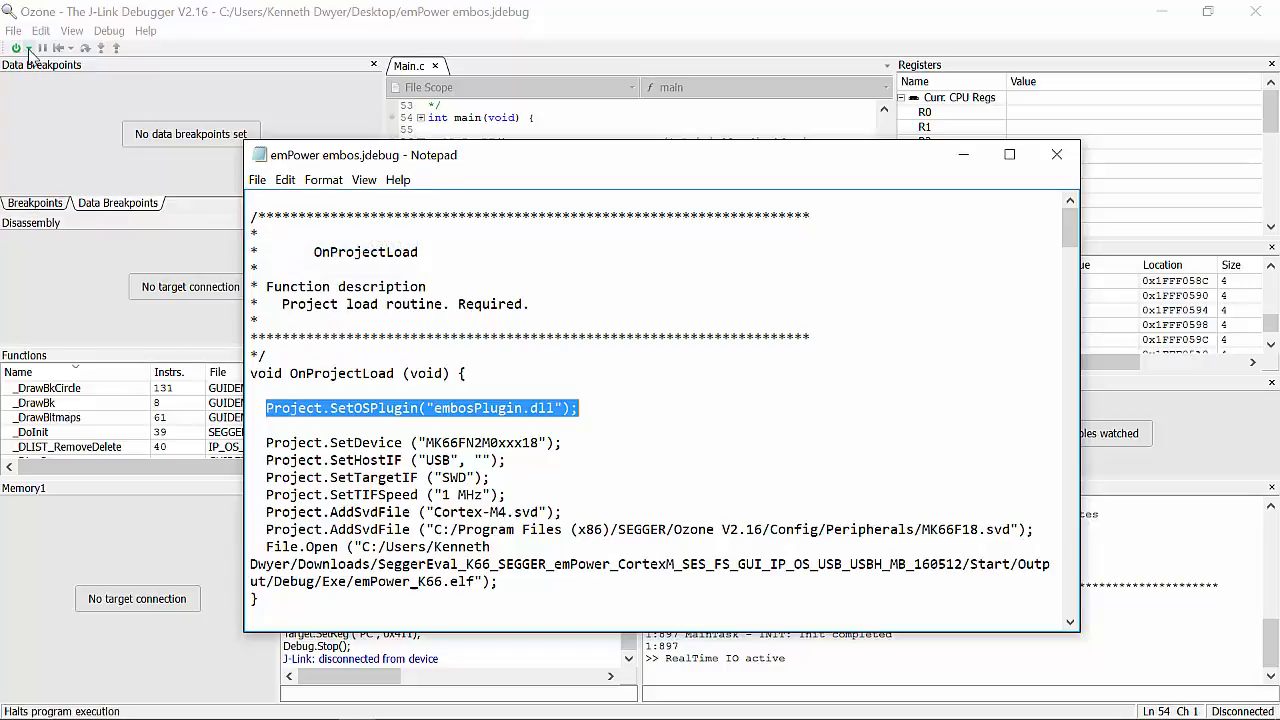
Reopen emPower embos.jdebug in Ozone, then download and reset the program to halt at main.
{"action": "left_click", "coordinate": [14, 30]}
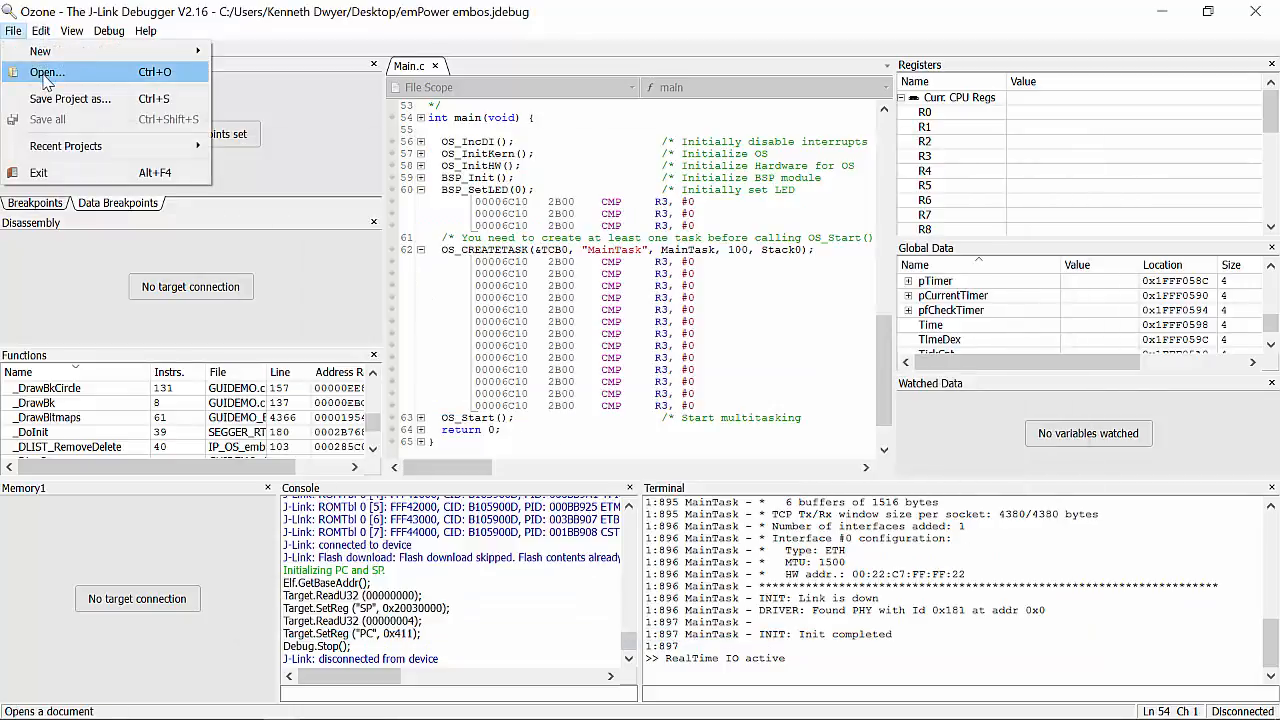
{"action": "left_click", "coordinate": [47, 71]}
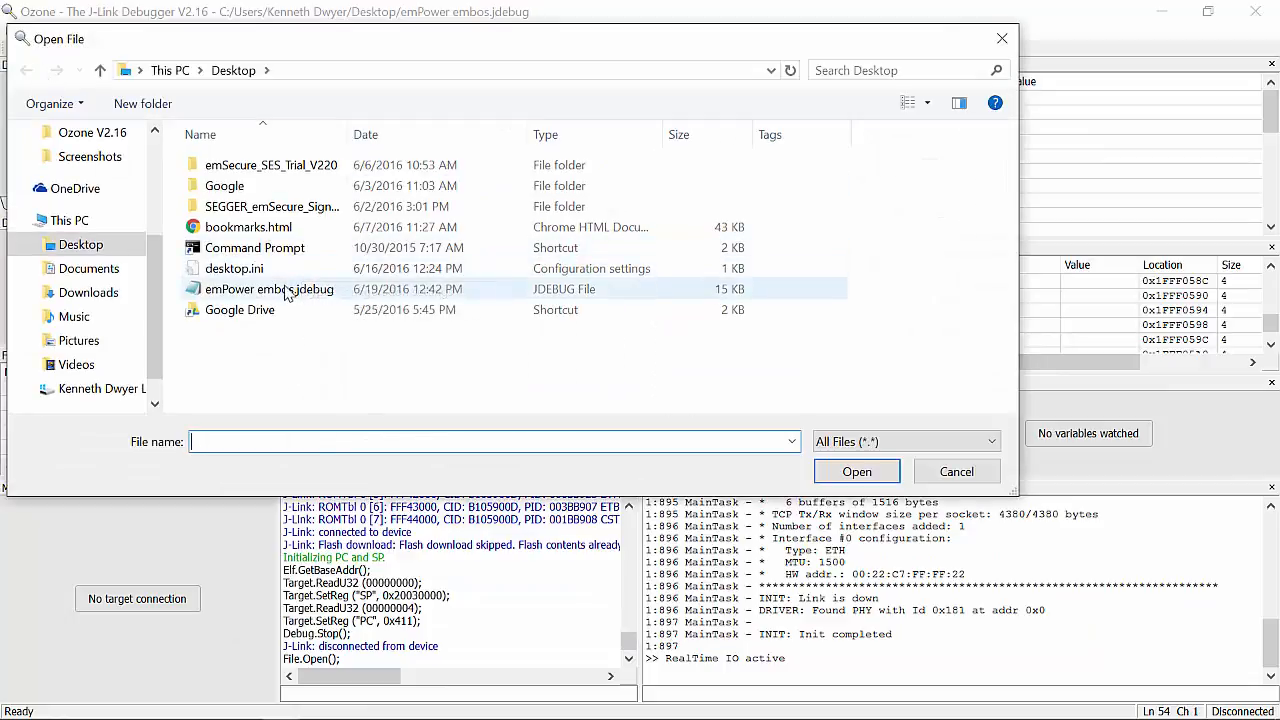
{"action": "left_click", "coordinate": [856, 471]}
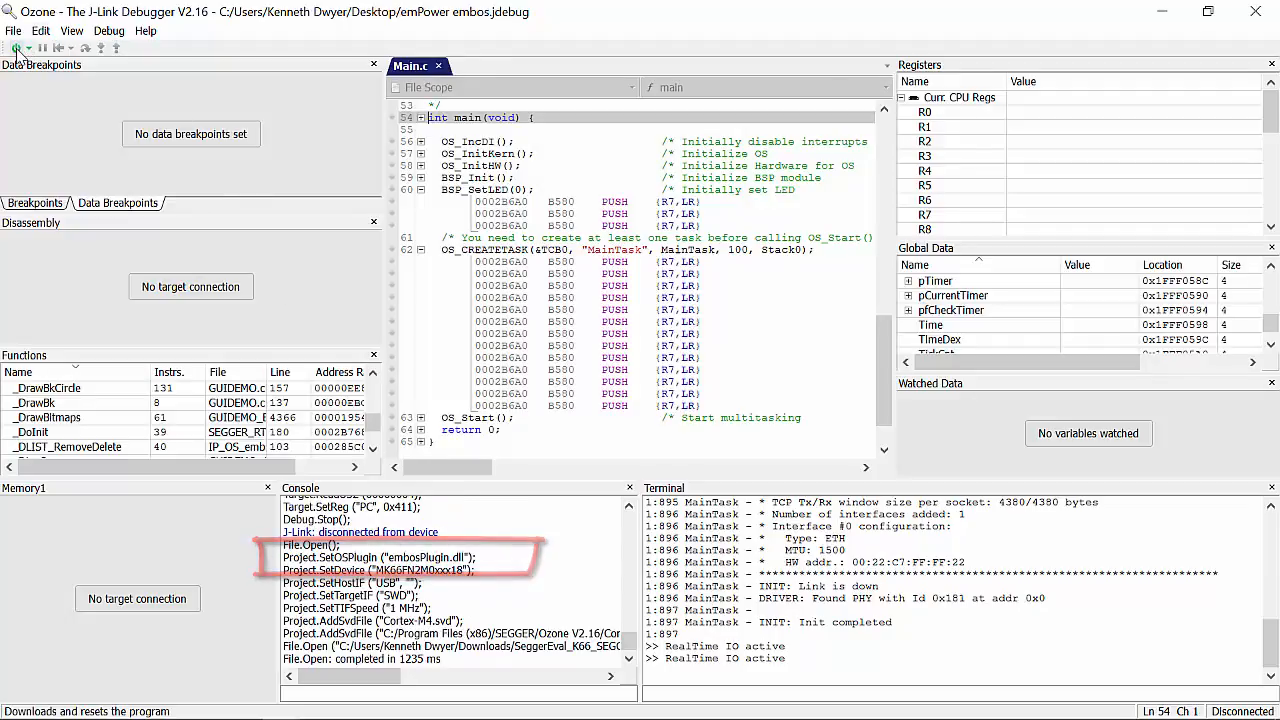
{"action": "left_click", "coordinate": [71, 30]}
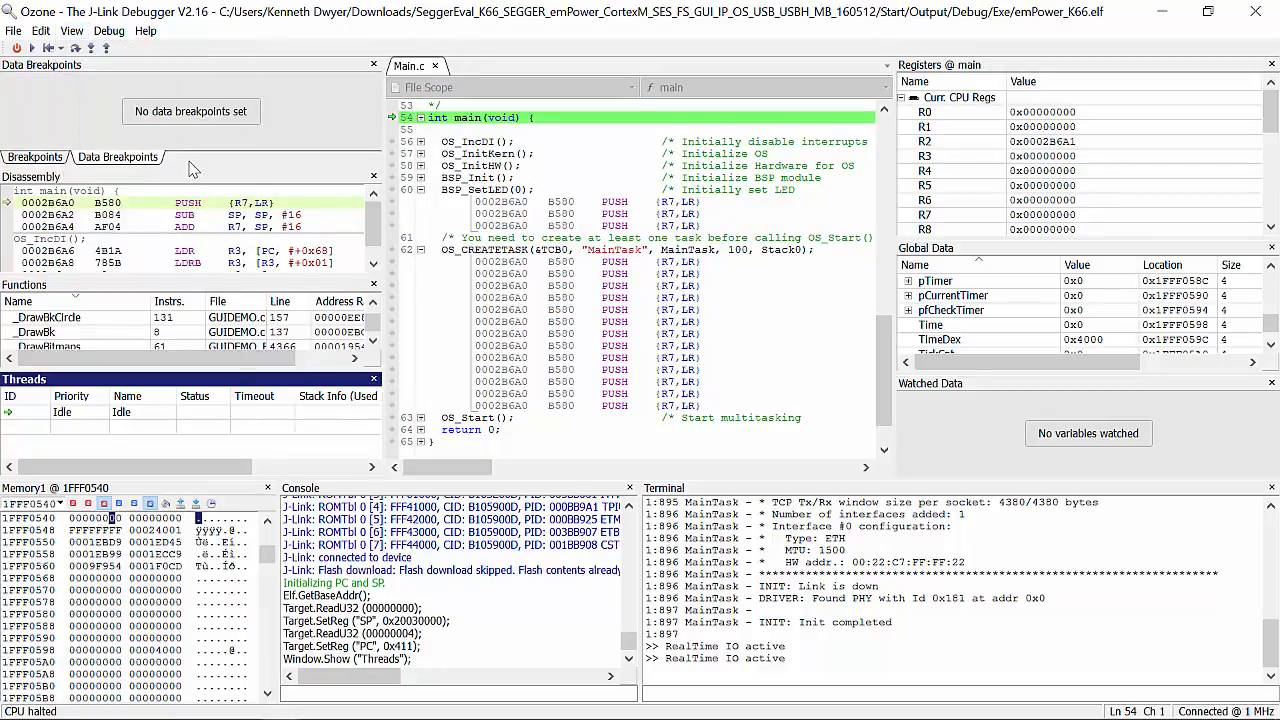
Run the program and accept evaluating unlimited flash breakpoints for the main() breakpoints.
{"action": "left_click", "coordinate": [32, 48]}
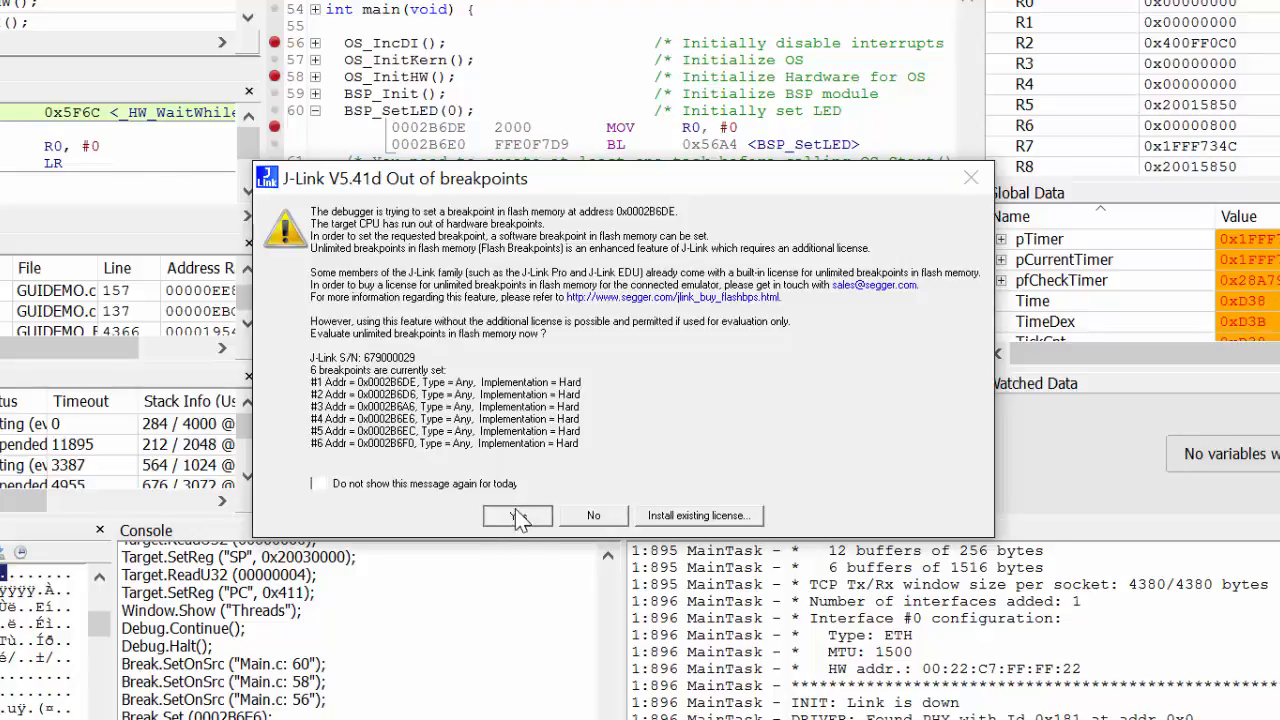
{"action": "left_click", "coordinate": [517, 515]}
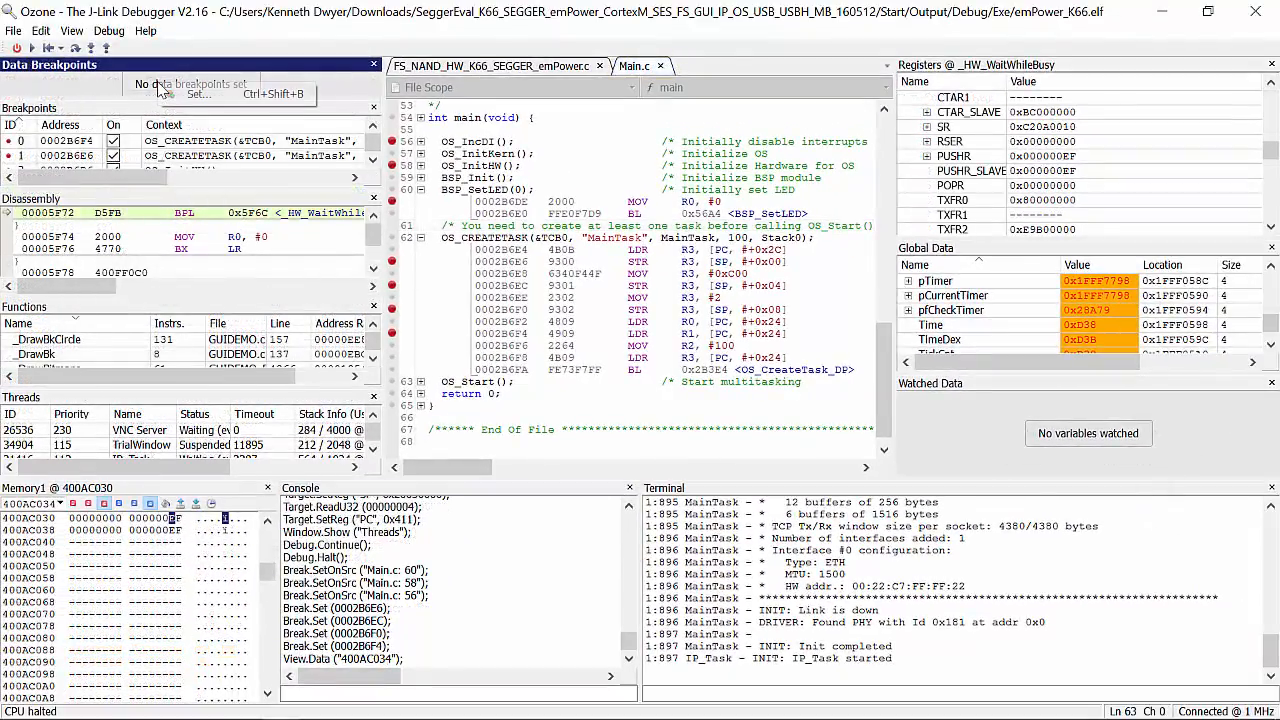
Set a data breakpoint on 0x400AC034 with value A8 and continue.
{"action": "left_click", "coordinate": [198, 94]}
{"action": "type", "text": "ff"}
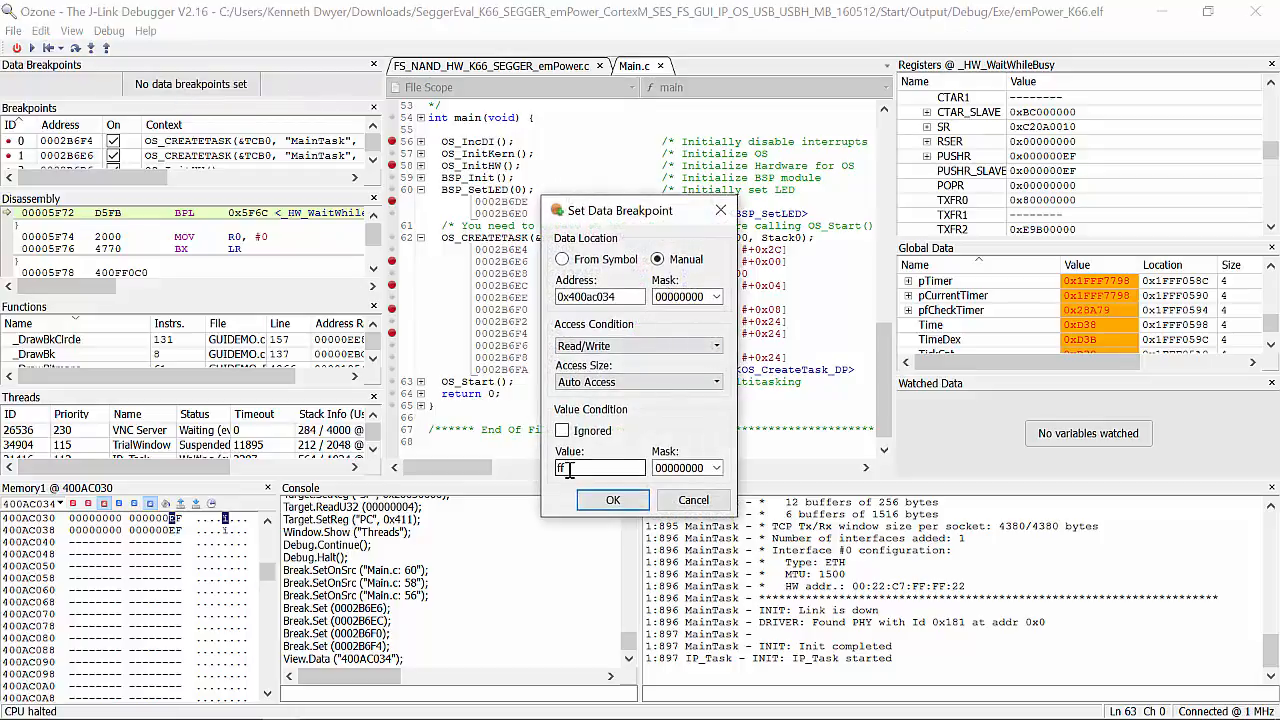
{"action": "type", "text": "a8"}
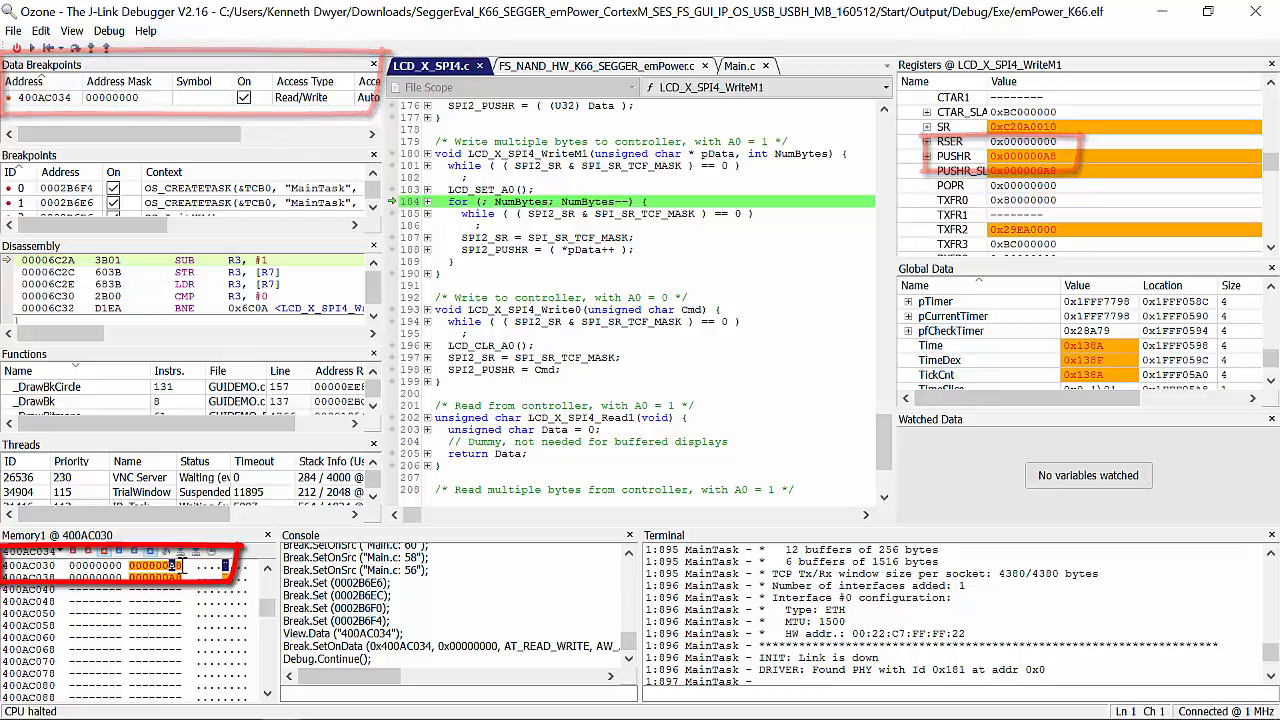
{"action": "left_click", "coordinate": [71, 31]}
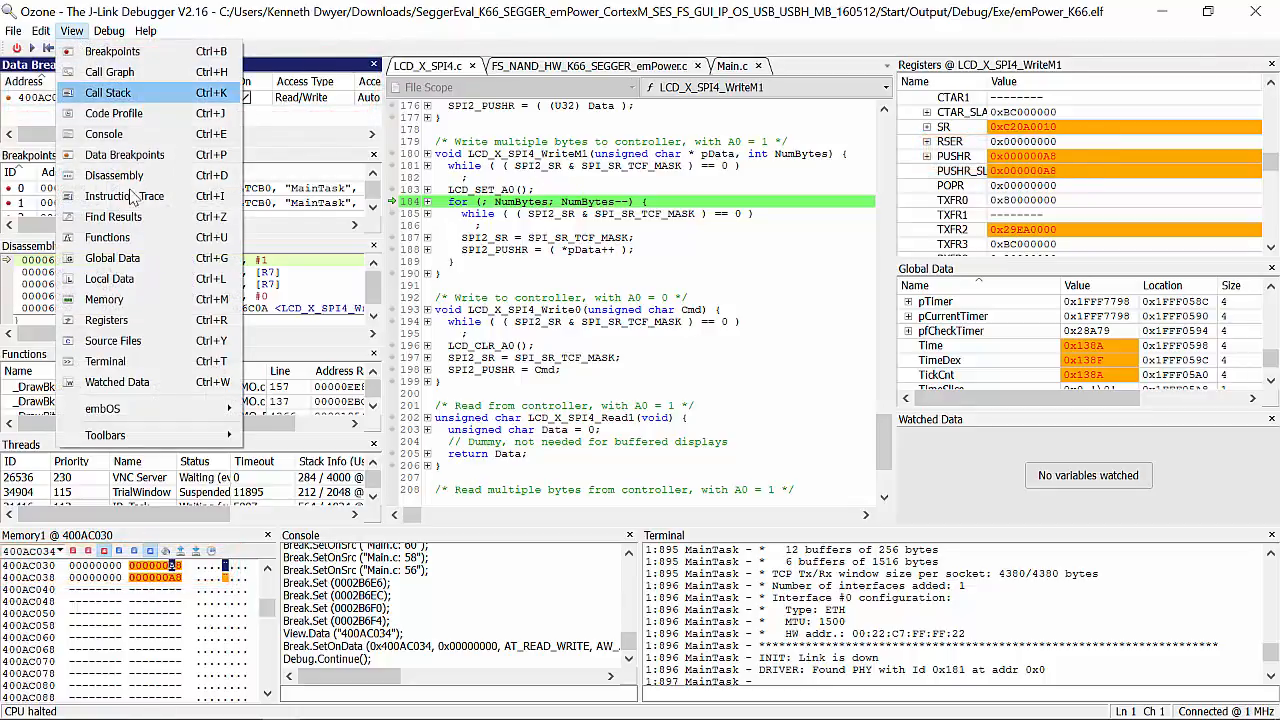
{"action": "left_click", "coordinate": [145, 30]}
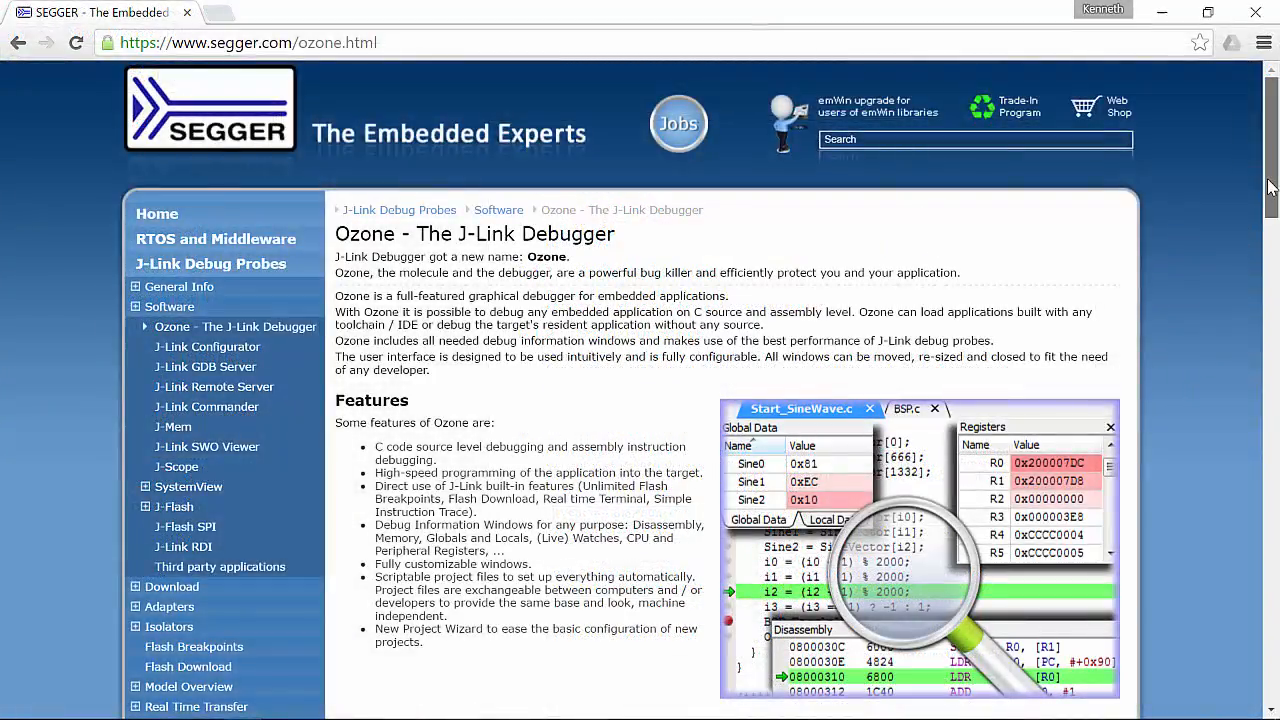
Scroll the Ozone product page past Licensing and Download to Debugging with Ozone.
{"action": "scroll", "scroll_direction": "down", "scroll_amount": 3}
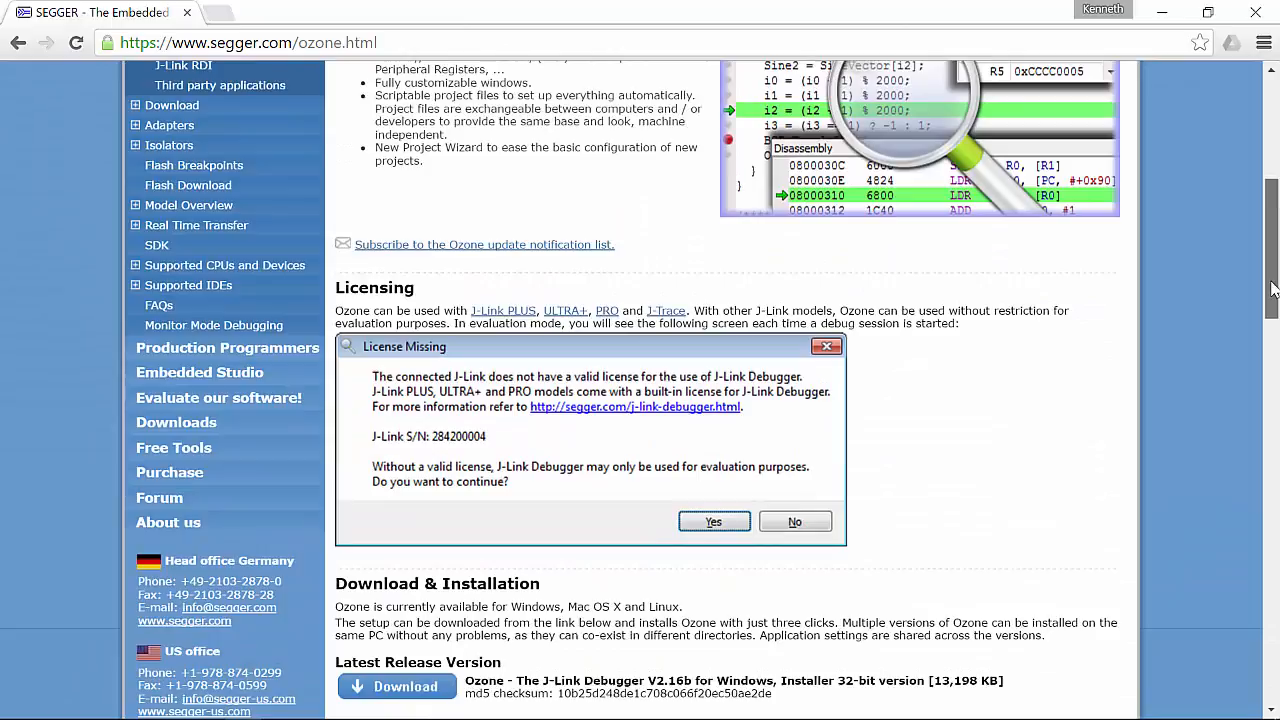
{"action": "scroll", "scroll_direction": "down", "scroll_amount": 3}
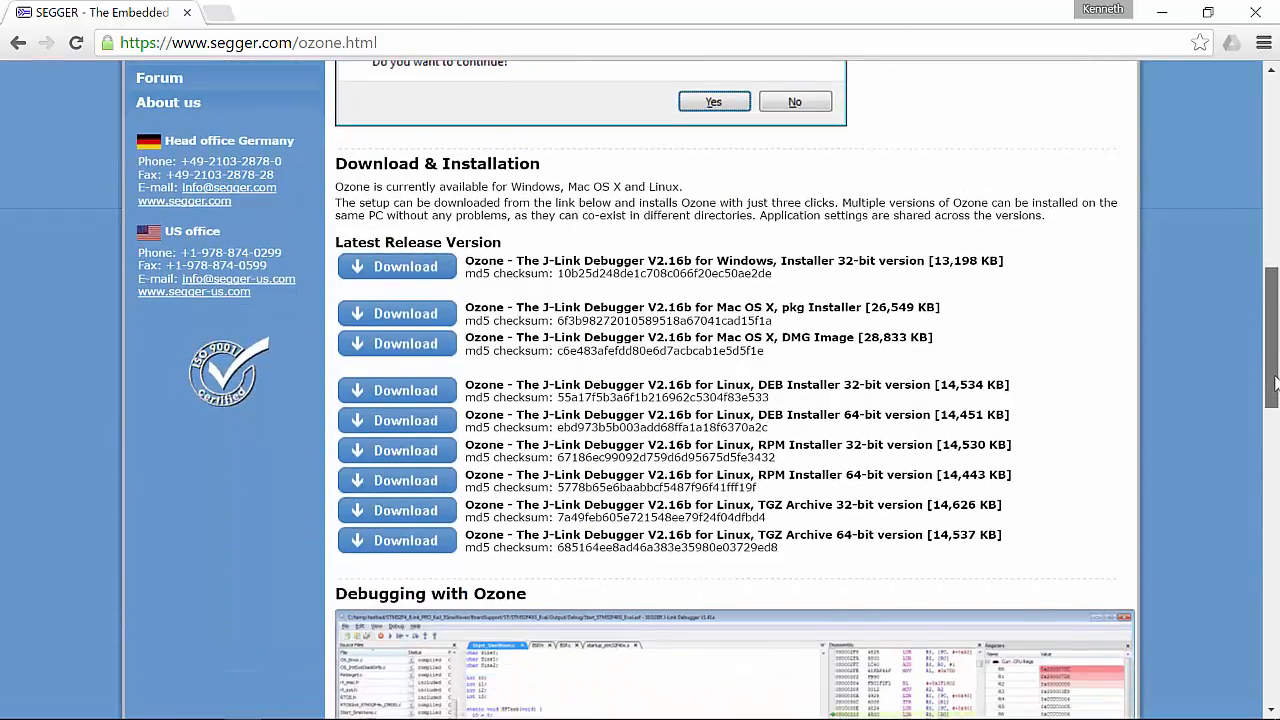
{"action": "scroll", "scroll_direction": "down", "scroll_amount": 3}
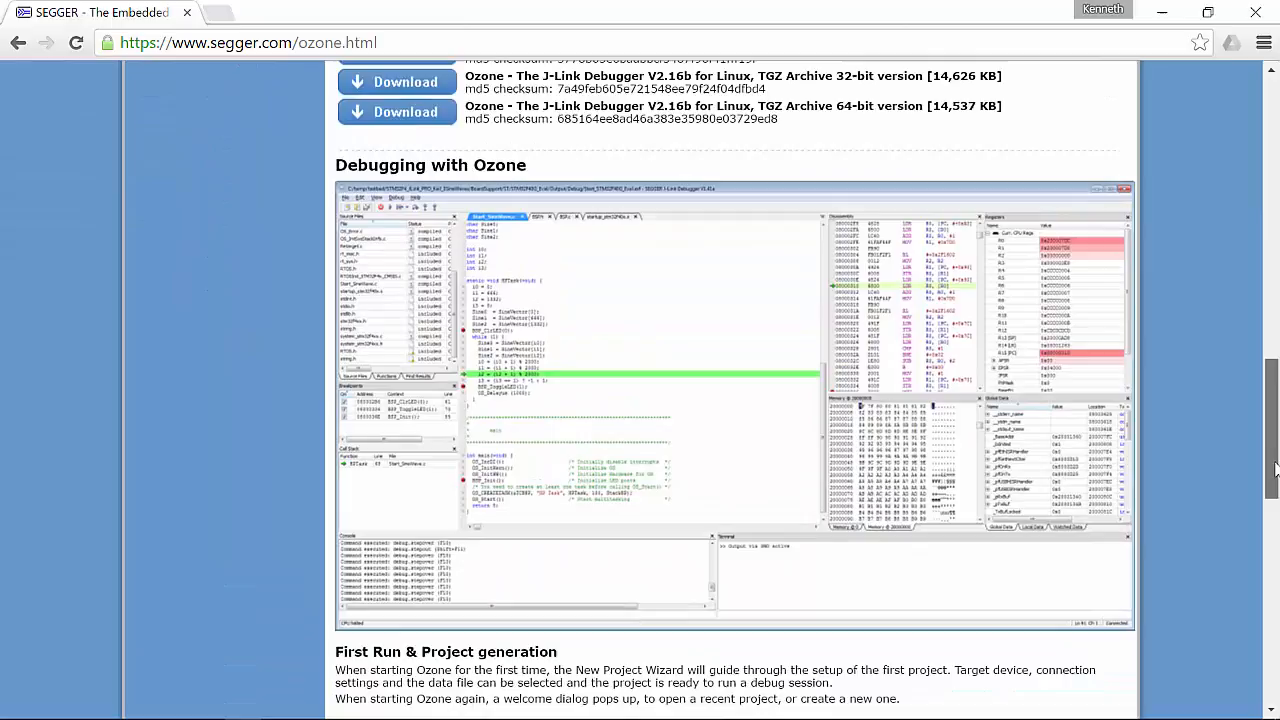